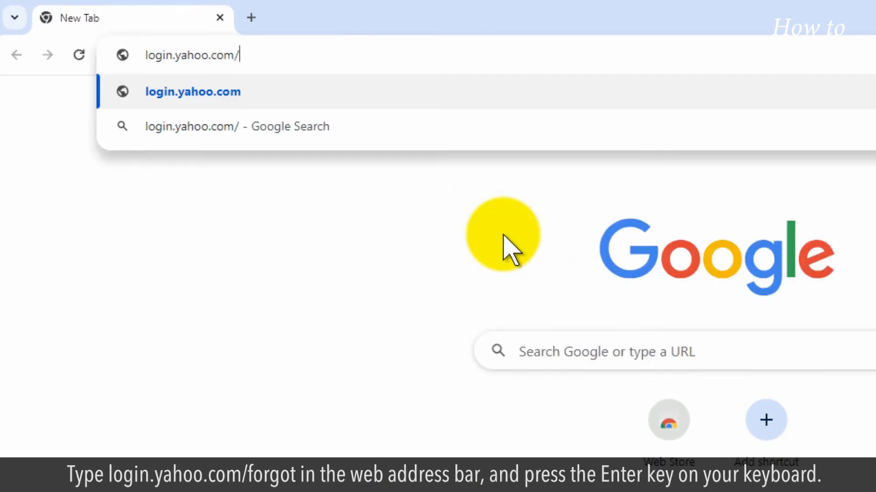
Load Yahoo's password recovery page at login.yahoo.com/forgot.
{"action": "type", "text": "for"}
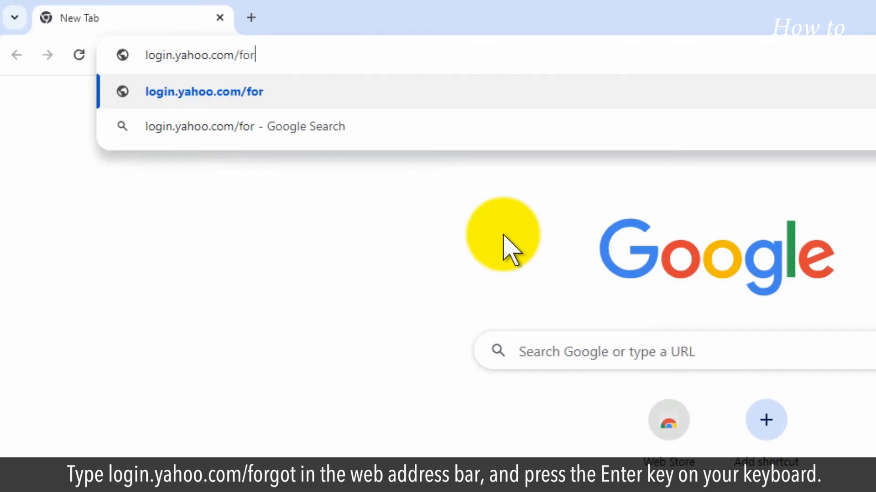
{"action": "type", "text": "got"}
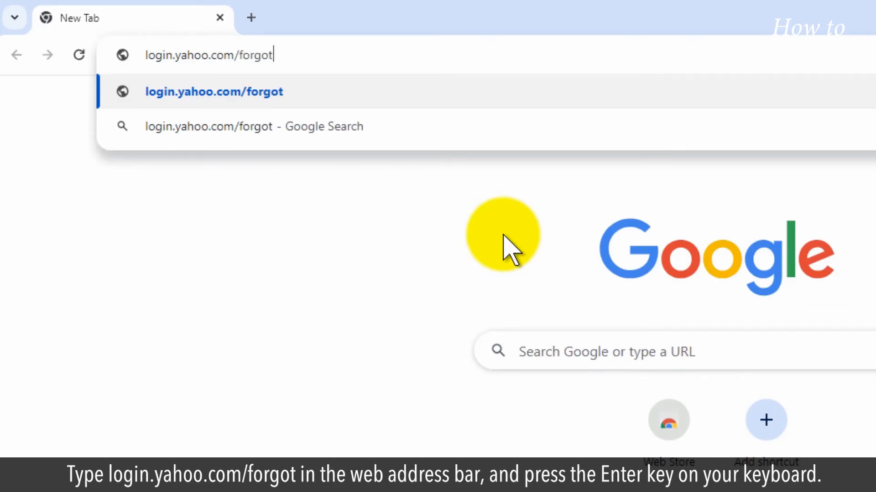
{"action": "key", "text": "Return"}
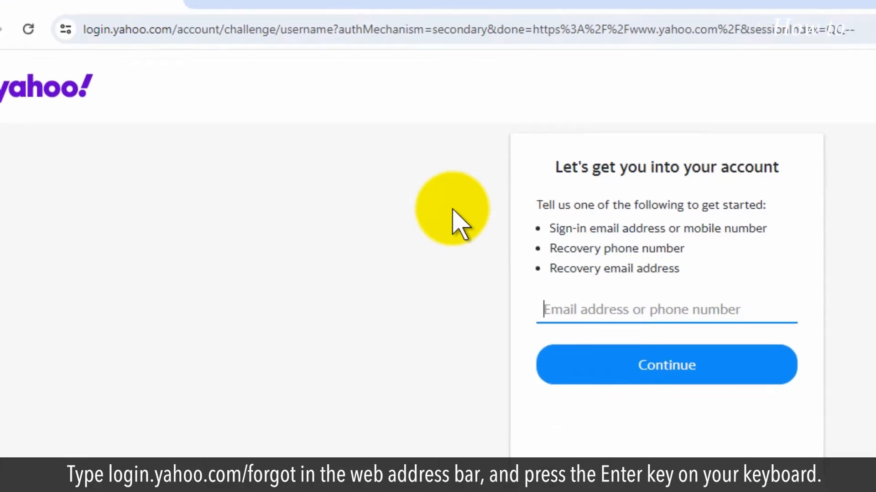
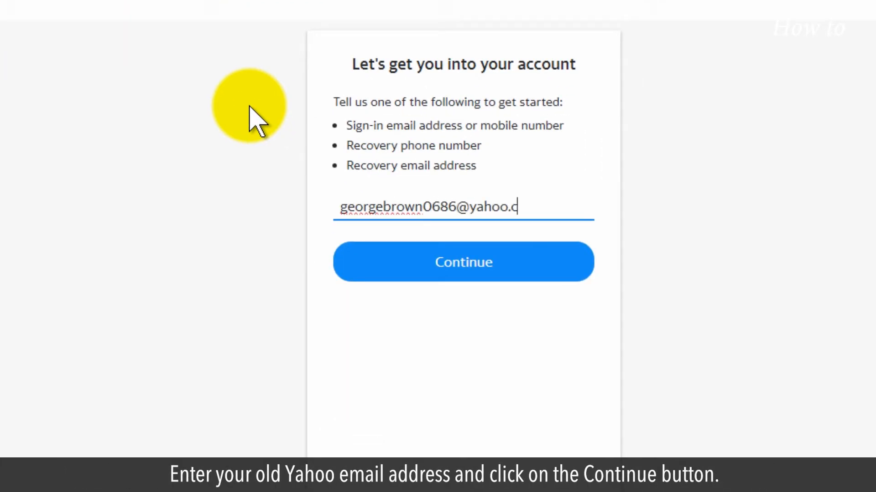
{"action": "left_click", "coordinate": [462, 262]}
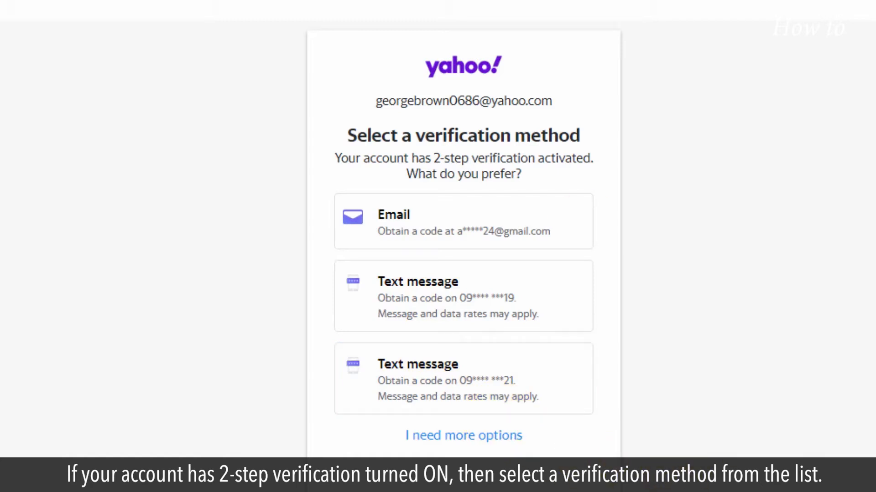
Choose text-message verification and confirm the phone number's missing digits.
{"action": "left_click", "coordinate": [462, 296]}
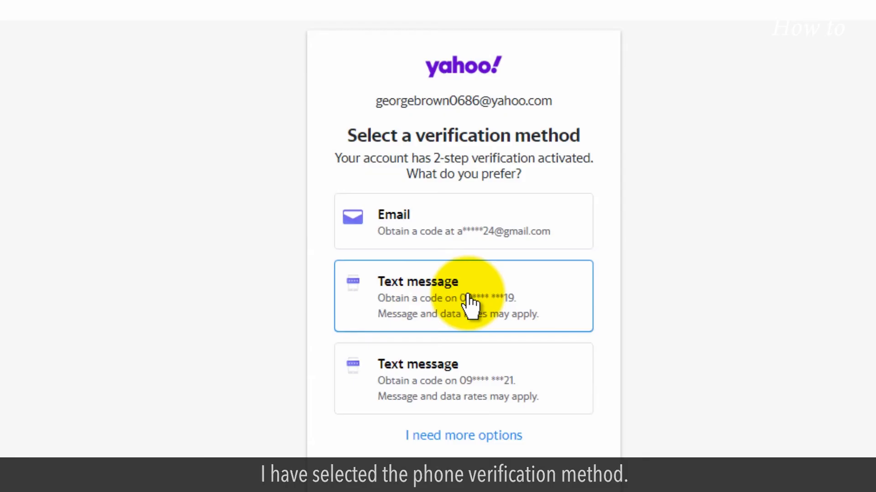
{"action": "left_click", "coordinate": [463, 295]}
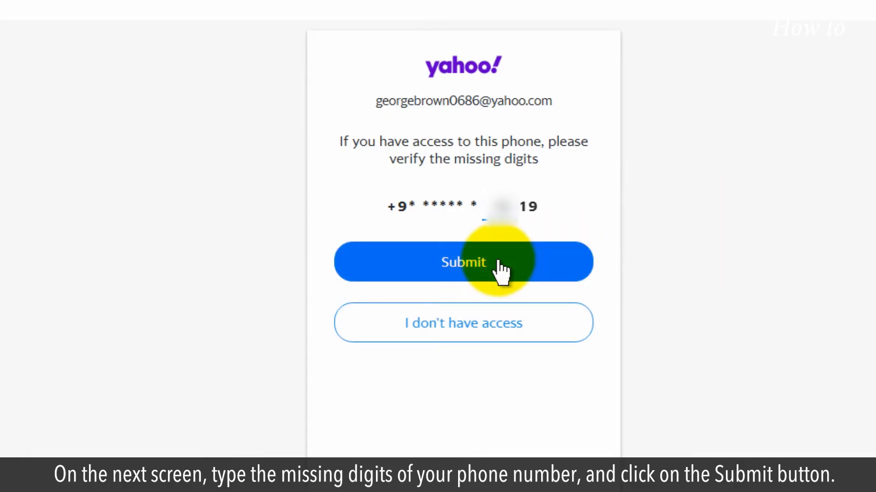
{"action": "left_click", "coordinate": [464, 262]}
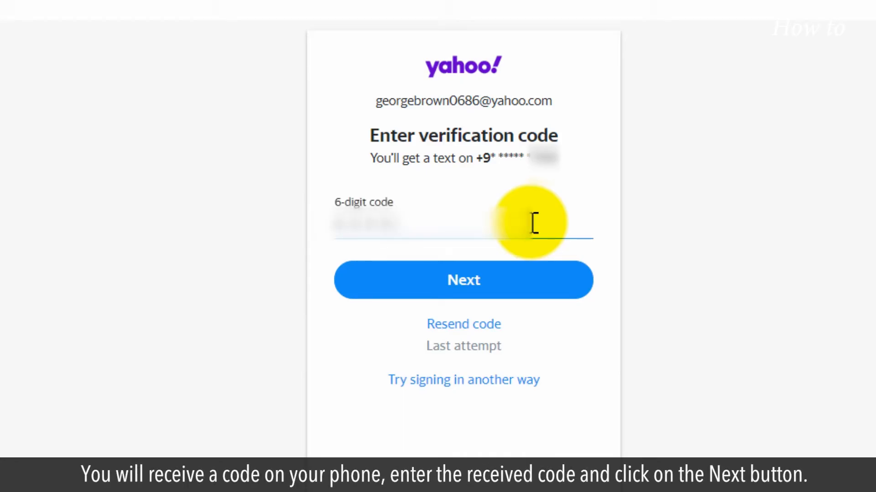
{"action": "mouse_move", "coordinate": [508, 287]}
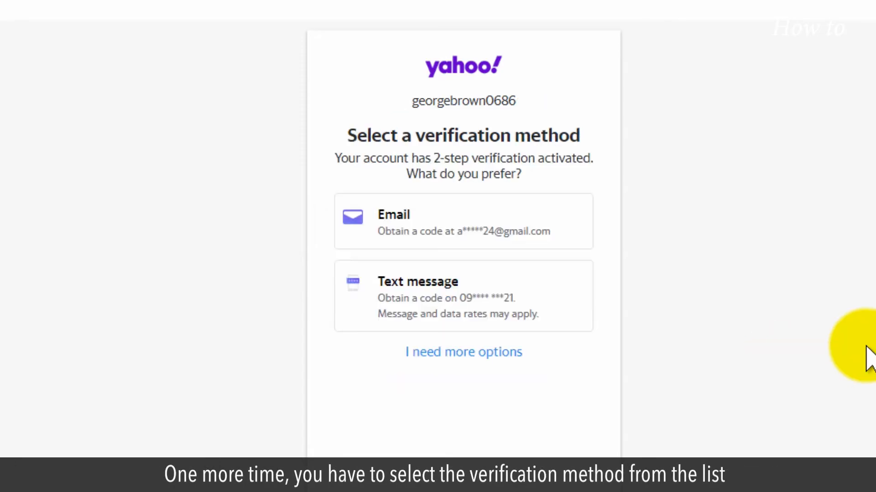
Verify via the recovery email instead, submitting the full address and the emailed 6-digit code.
{"action": "left_click", "coordinate": [462, 222]}
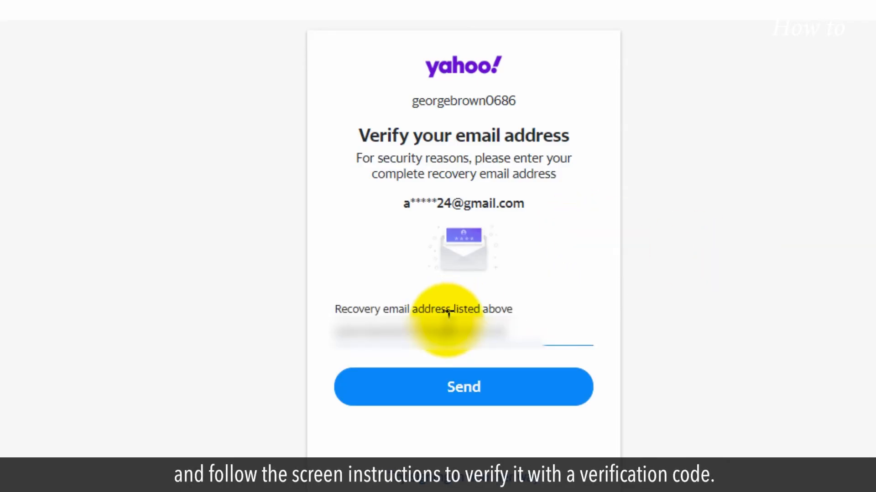
{"action": "left_click", "coordinate": [462, 386]}
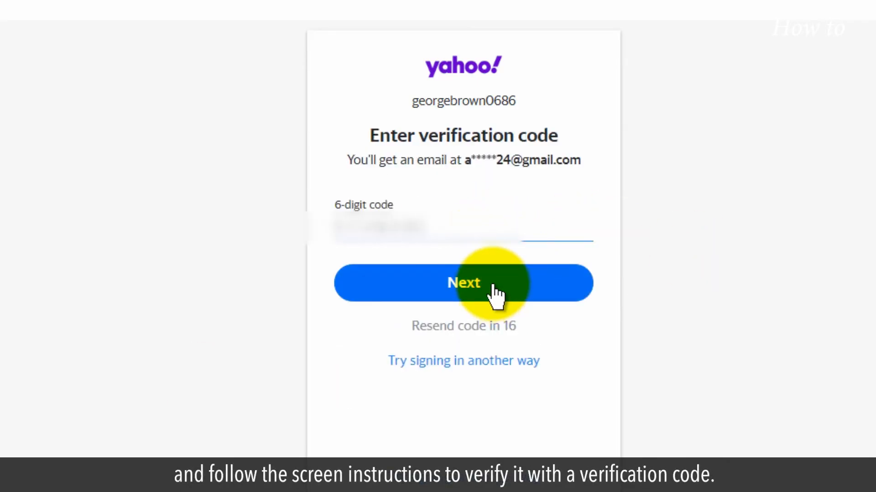
{"action": "left_click", "coordinate": [463, 283]}
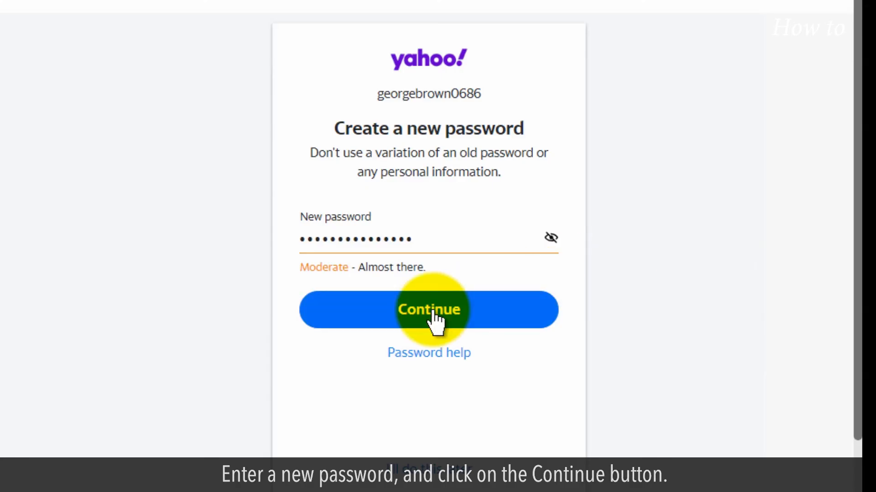
Save the new password, confirm recovery info, and finish into the Yahoo Mail inbox.
{"action": "left_click", "coordinate": [429, 309]}
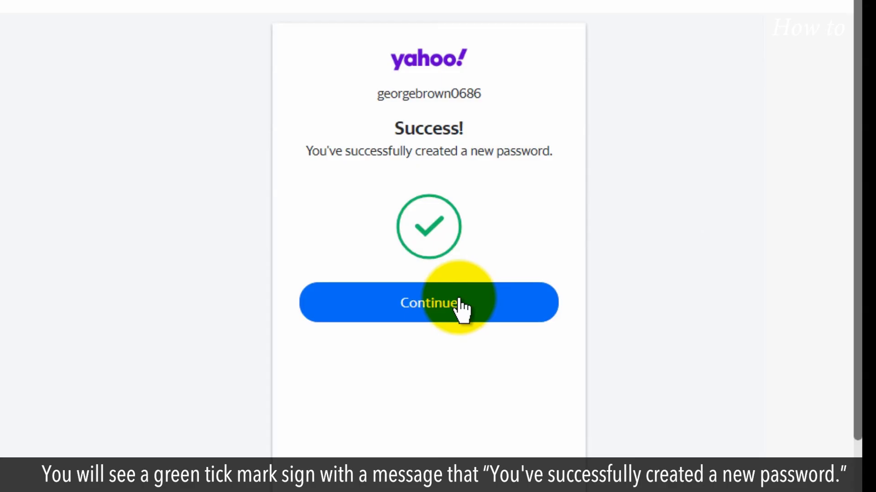
{"action": "left_click", "coordinate": [428, 302]}
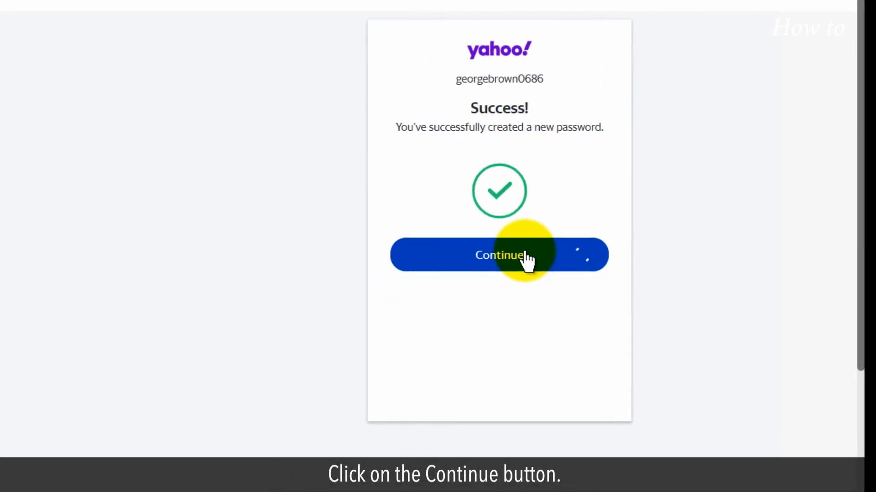
{"action": "left_click", "coordinate": [499, 255]}
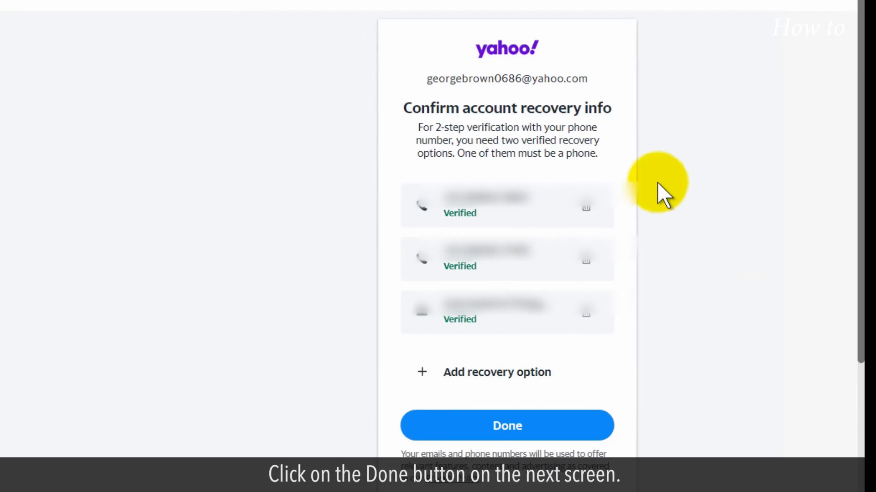
{"action": "left_click", "coordinate": [507, 426]}
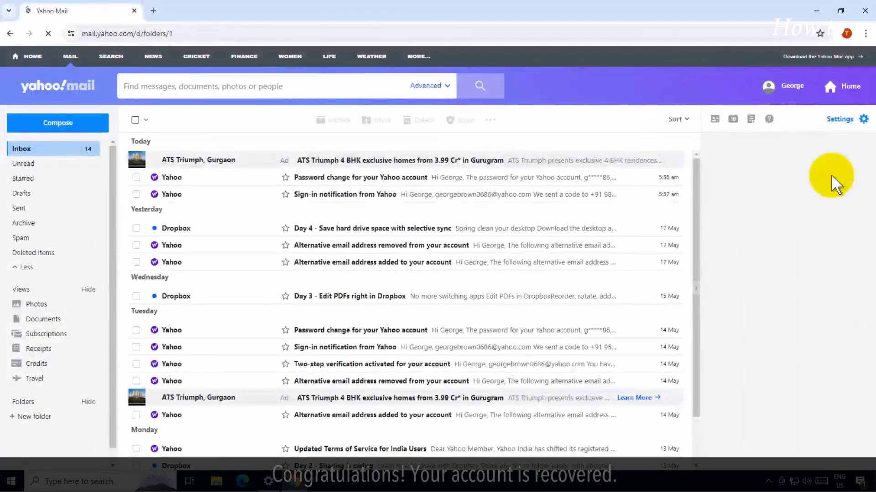